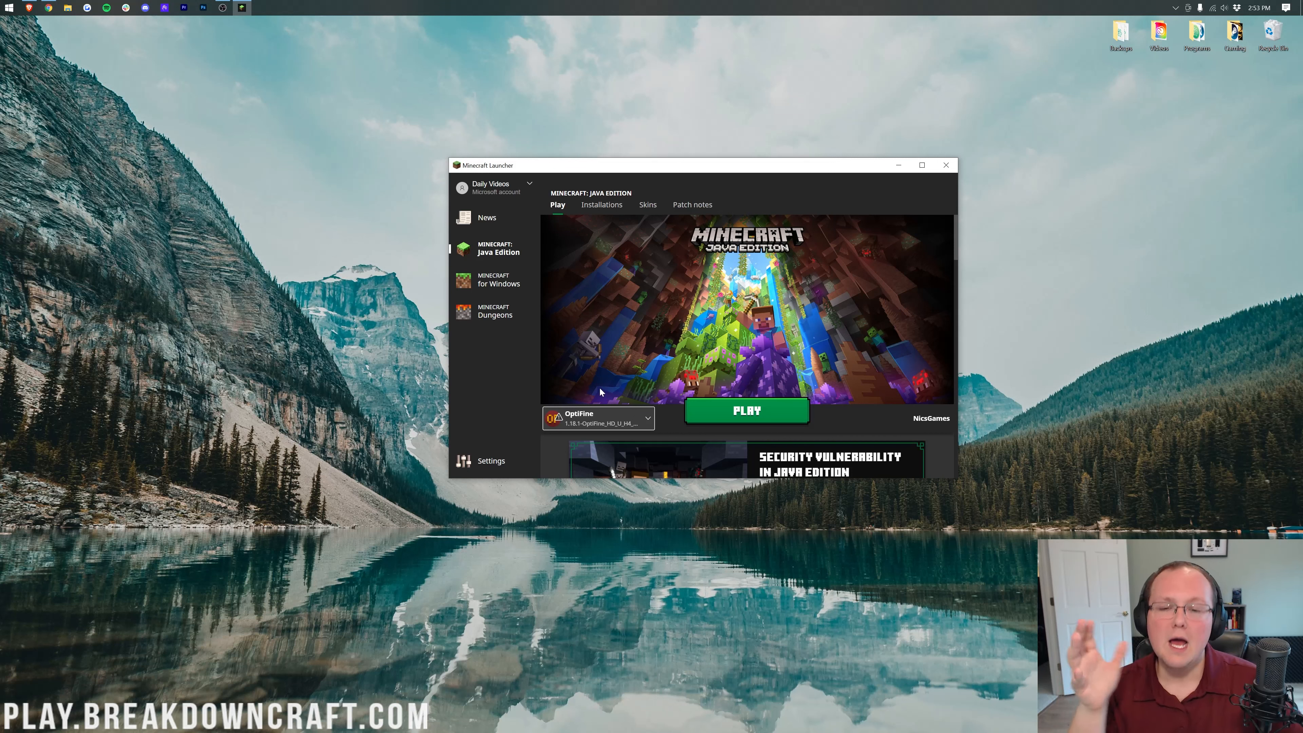
mouse_move(676, 311)
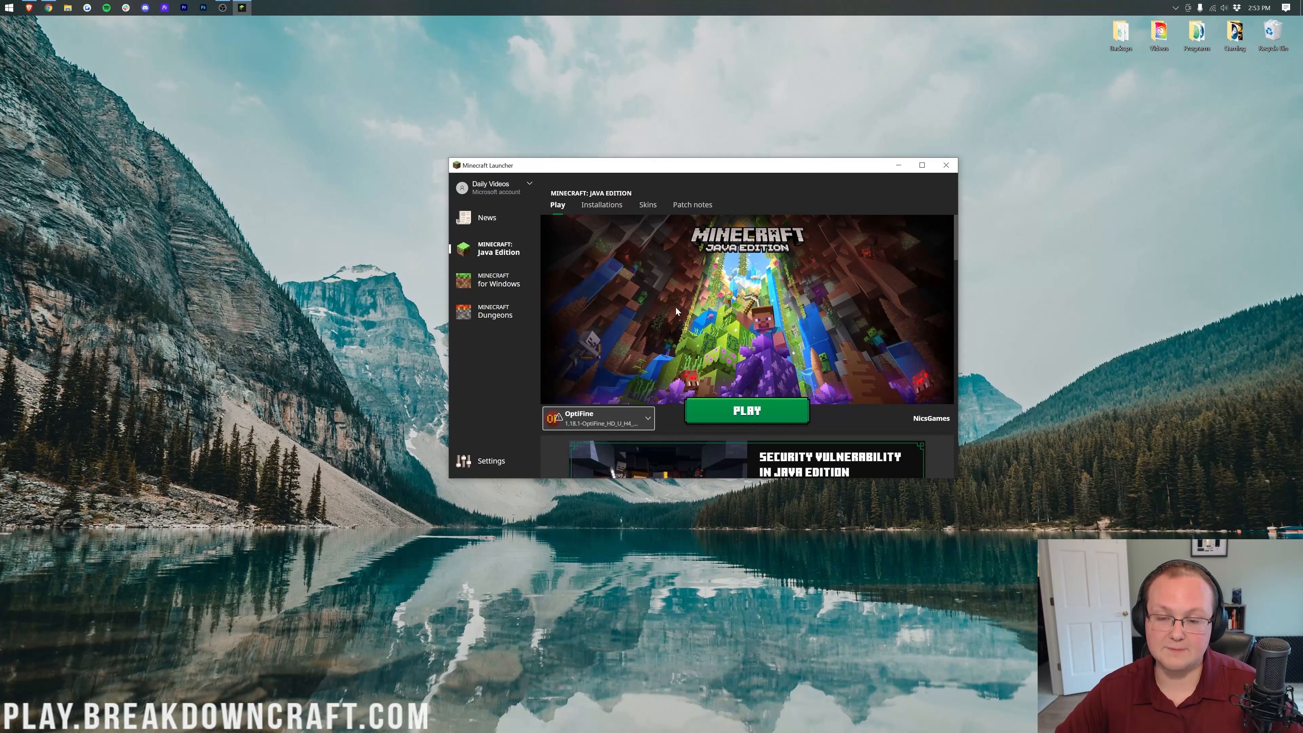
Set Graphics Fast, Smooth Lighting OFF, Render Distance 2 chunks and Max Framerate Unlimited
click(944, 164)
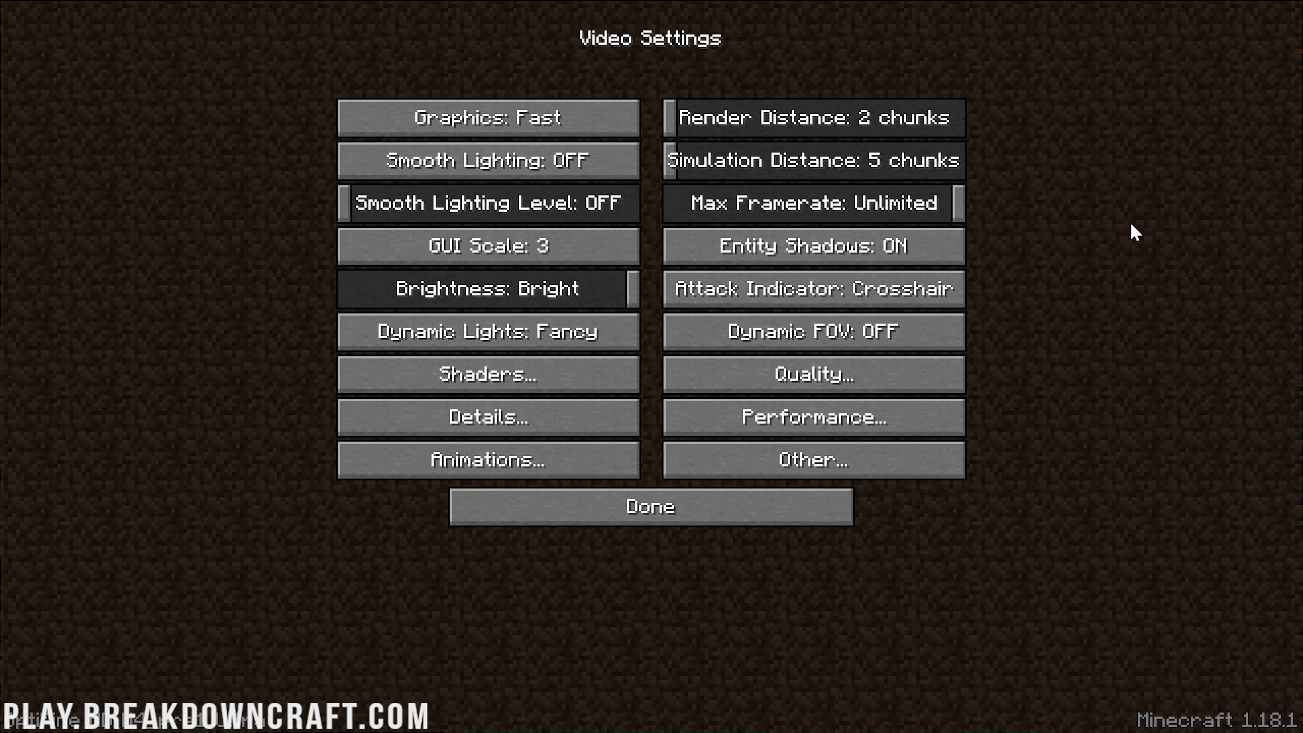
click(812, 373)
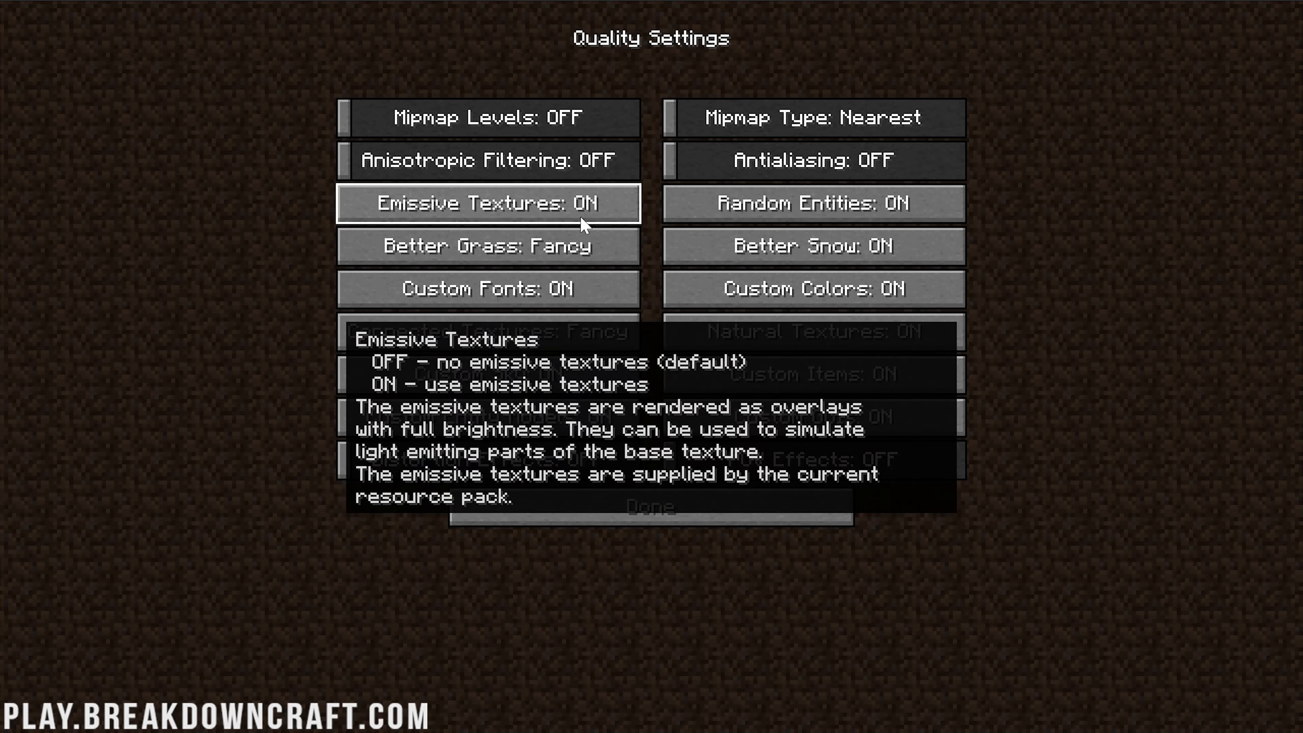
Set Mipmap Levels OFF with Nearest type, Anisotropic Filtering OFF and Antialiasing OFF
click(489, 203)
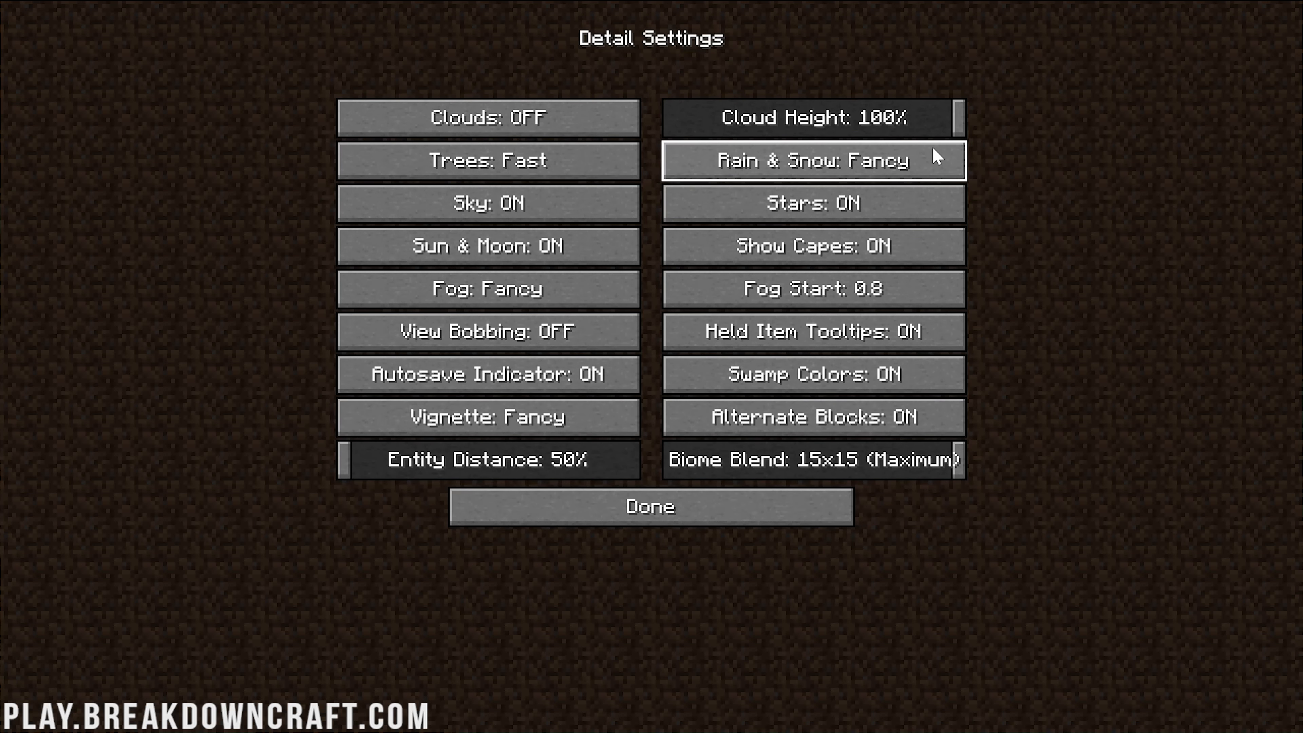
Turn Rain & Snow, Sky, Stars, Sun & Moon and Show Capes OFF in Detail Settings
click(813, 245)
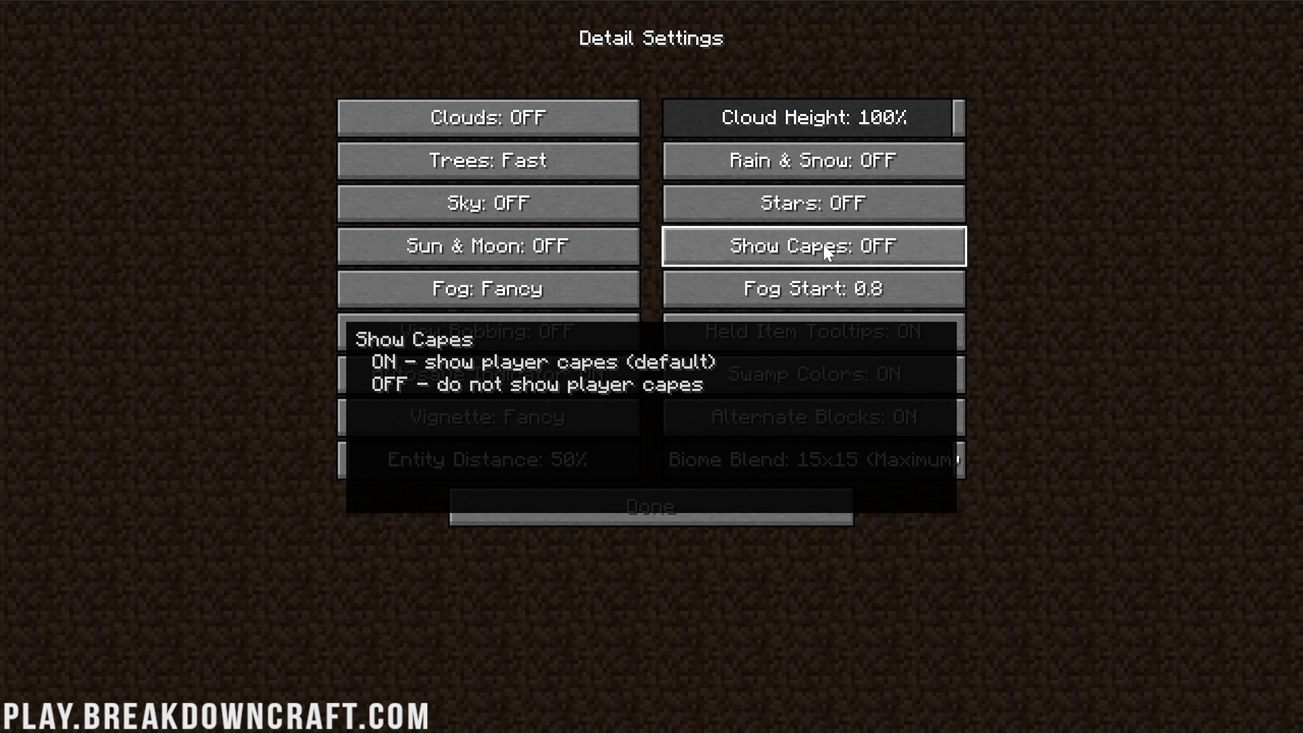
click(811, 244)
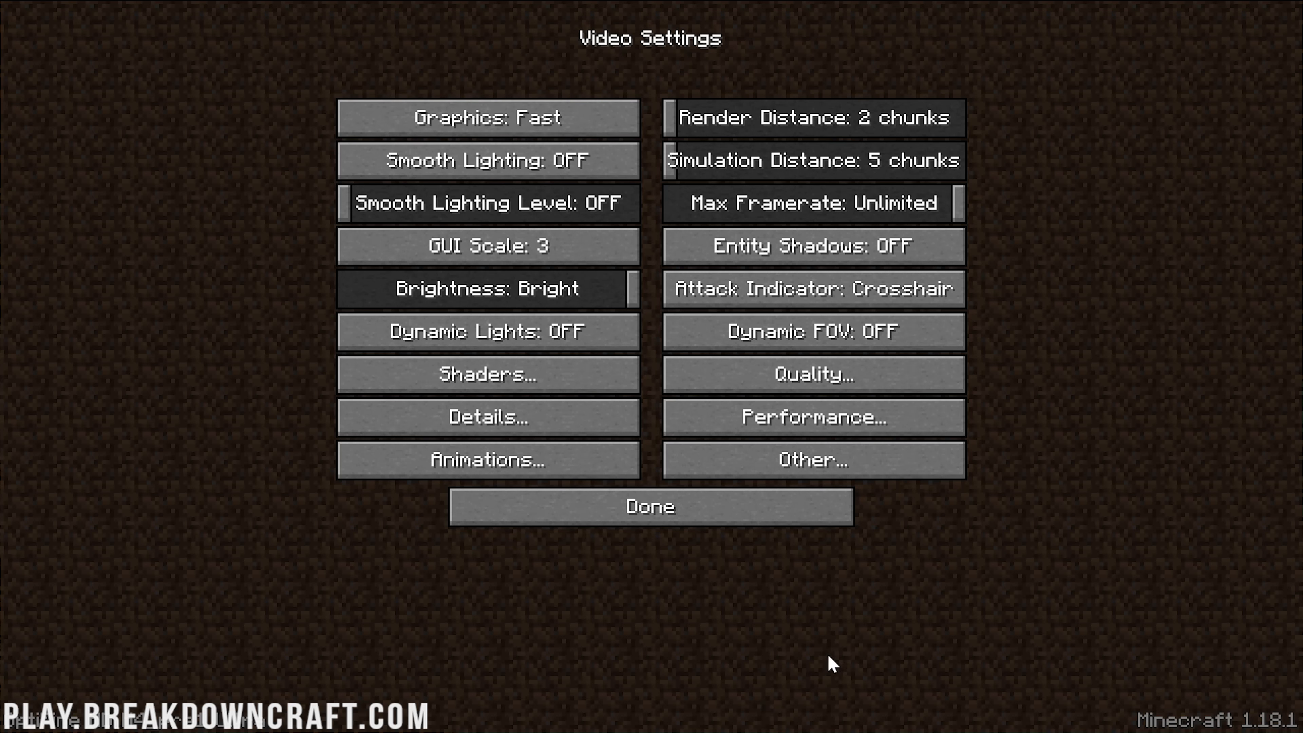
click(811, 416)
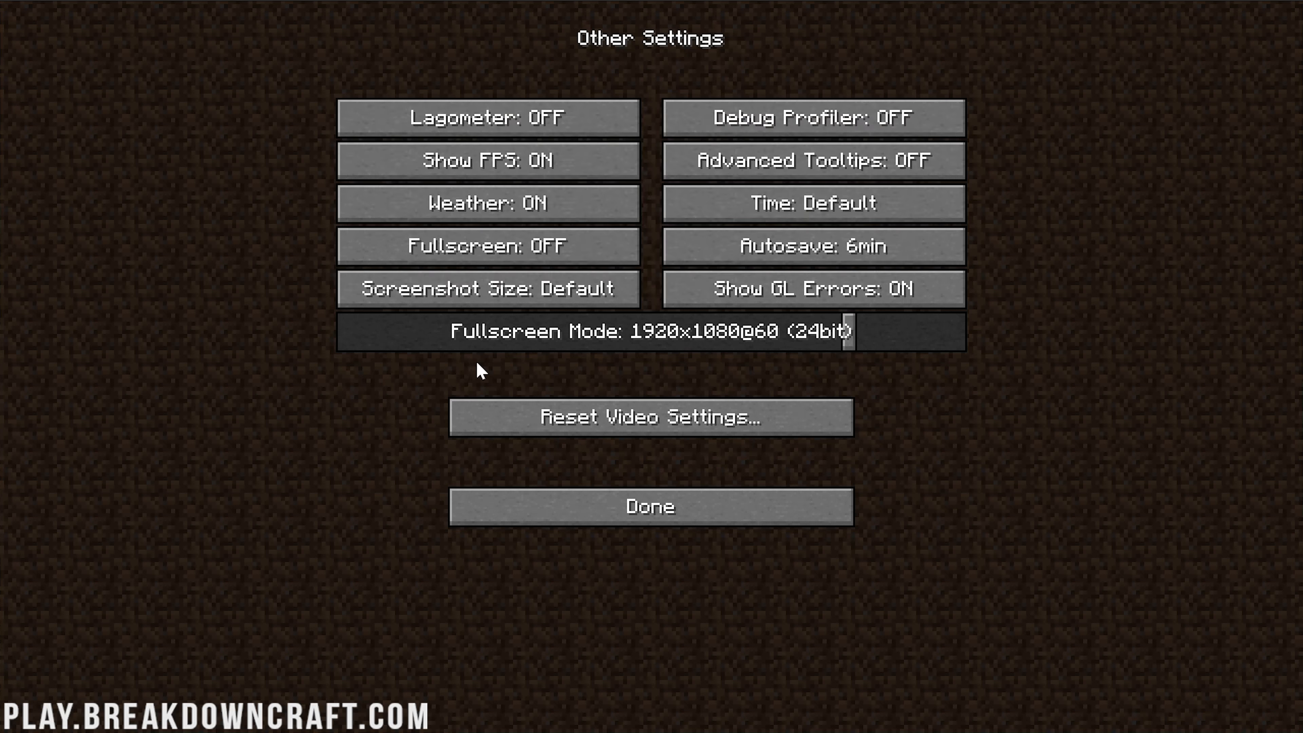
mouse_move(556, 170)
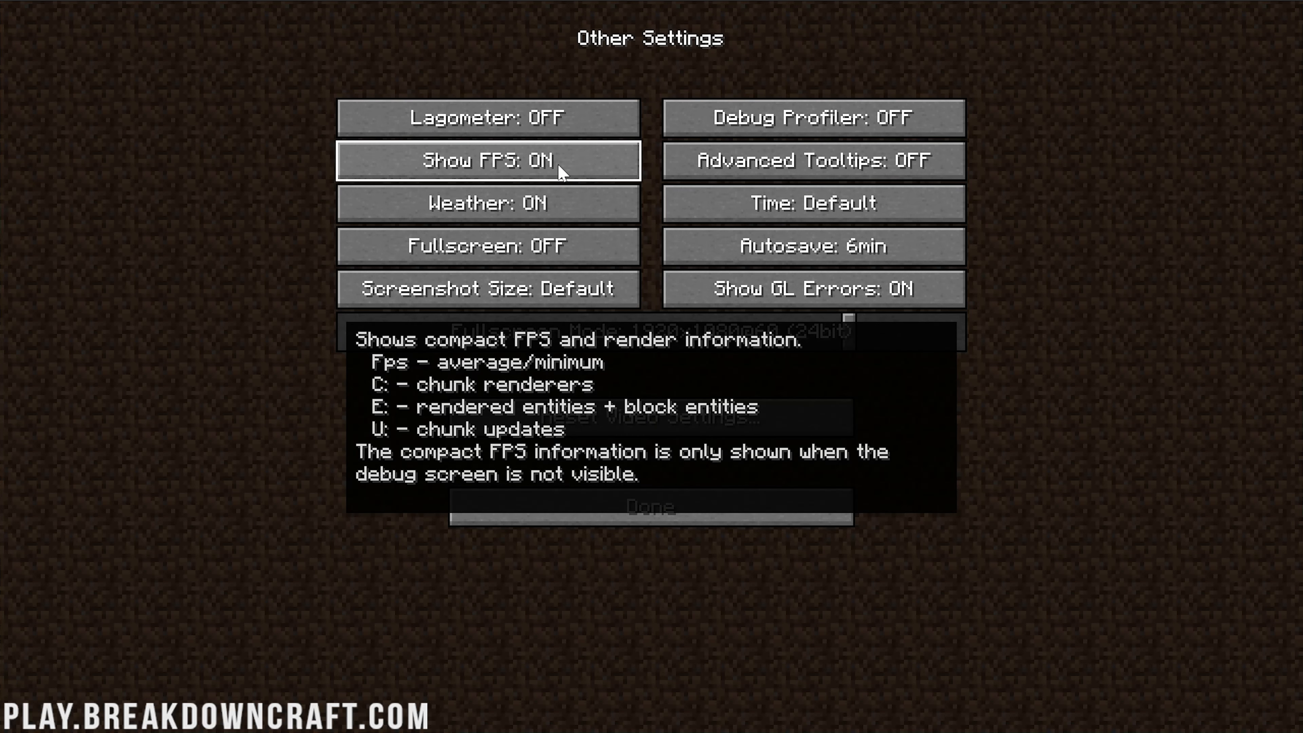
Switch Weather to OFF in Other Settings while Show FPS stays ON
click(488, 203)
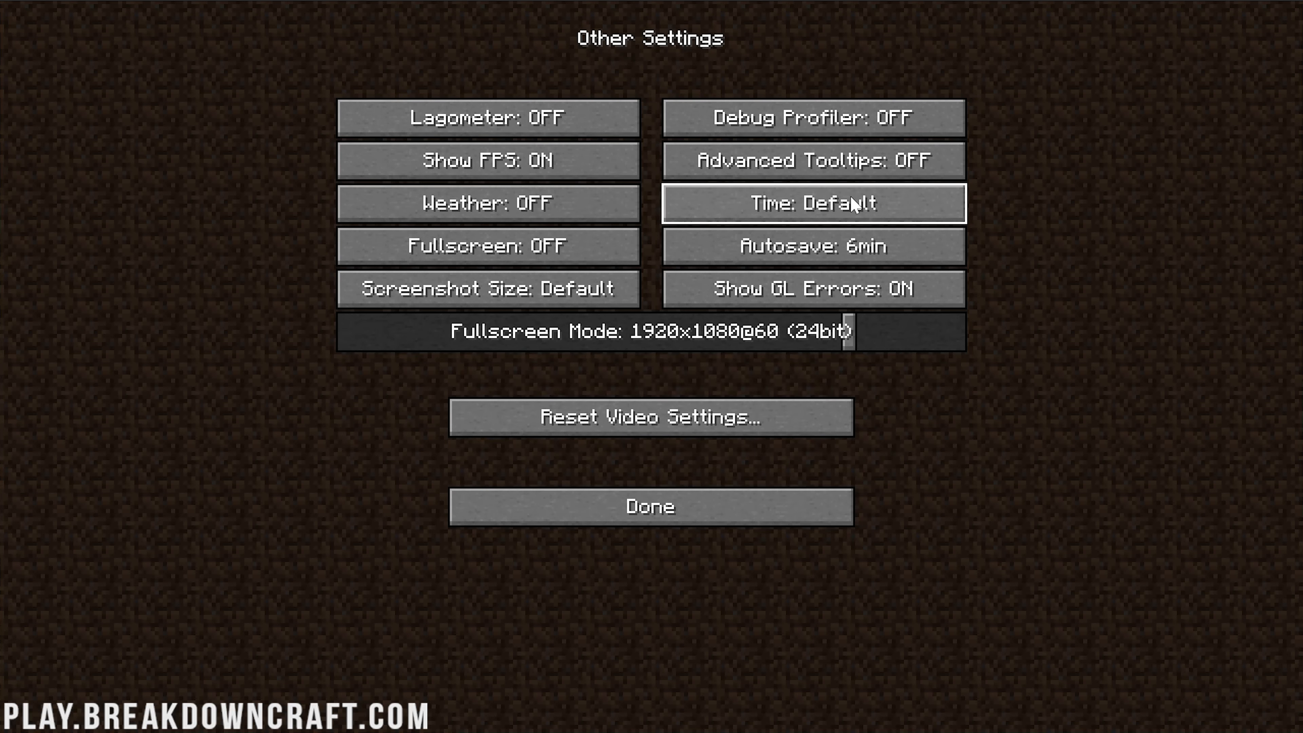
mouse_move(732, 538)
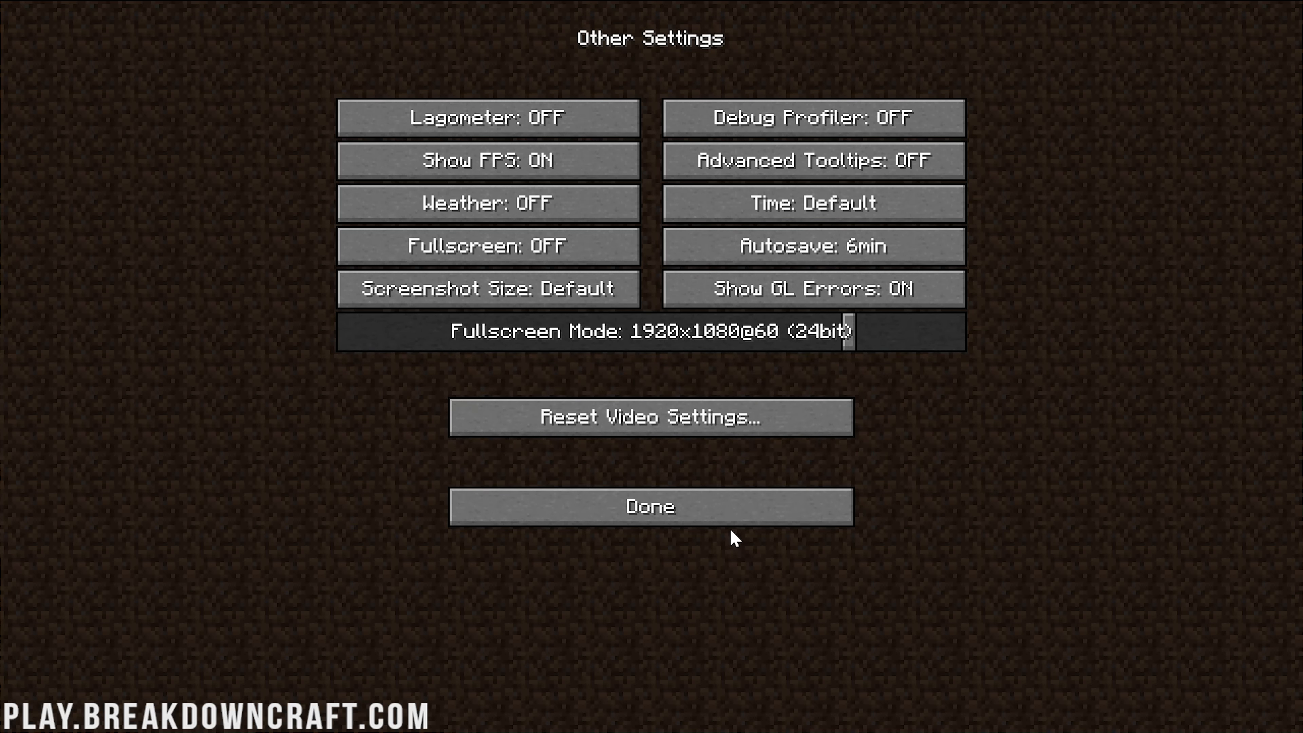
Leave Other Settings back to the server world and hide the F3 debug overlay
click(650, 507)
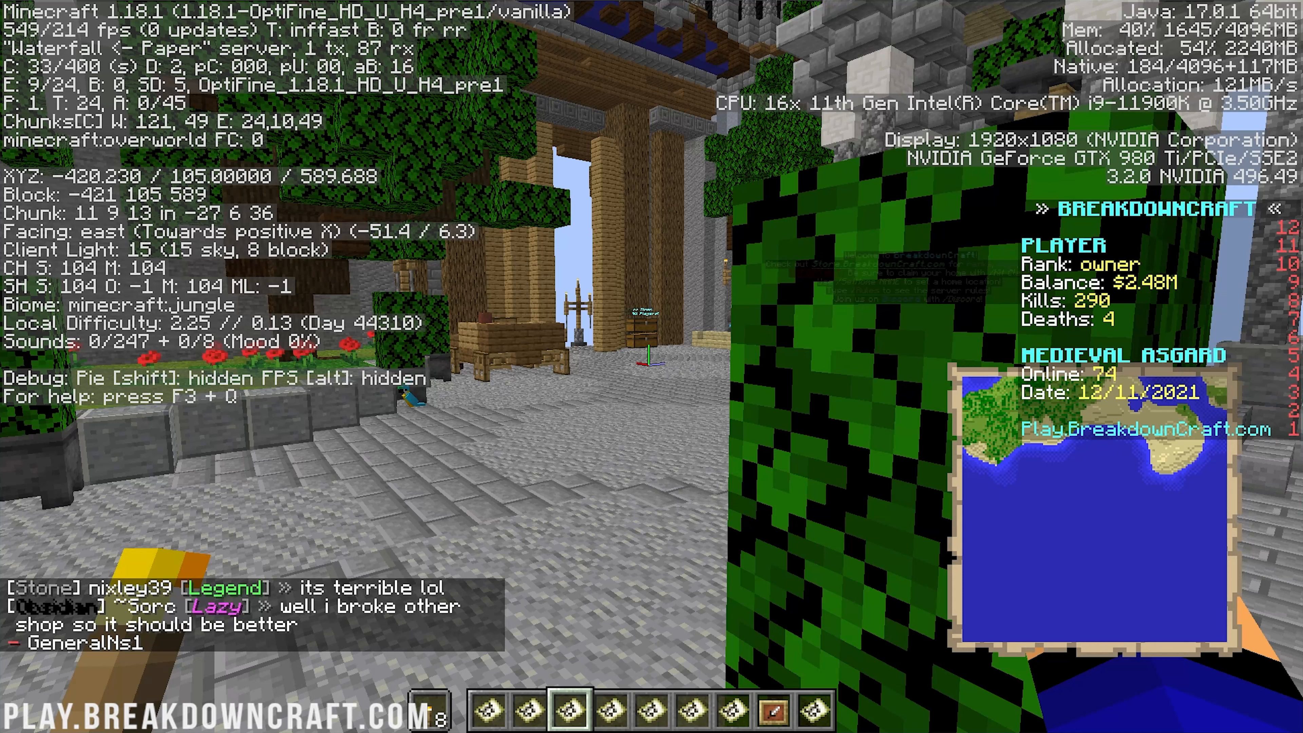
key(f3)
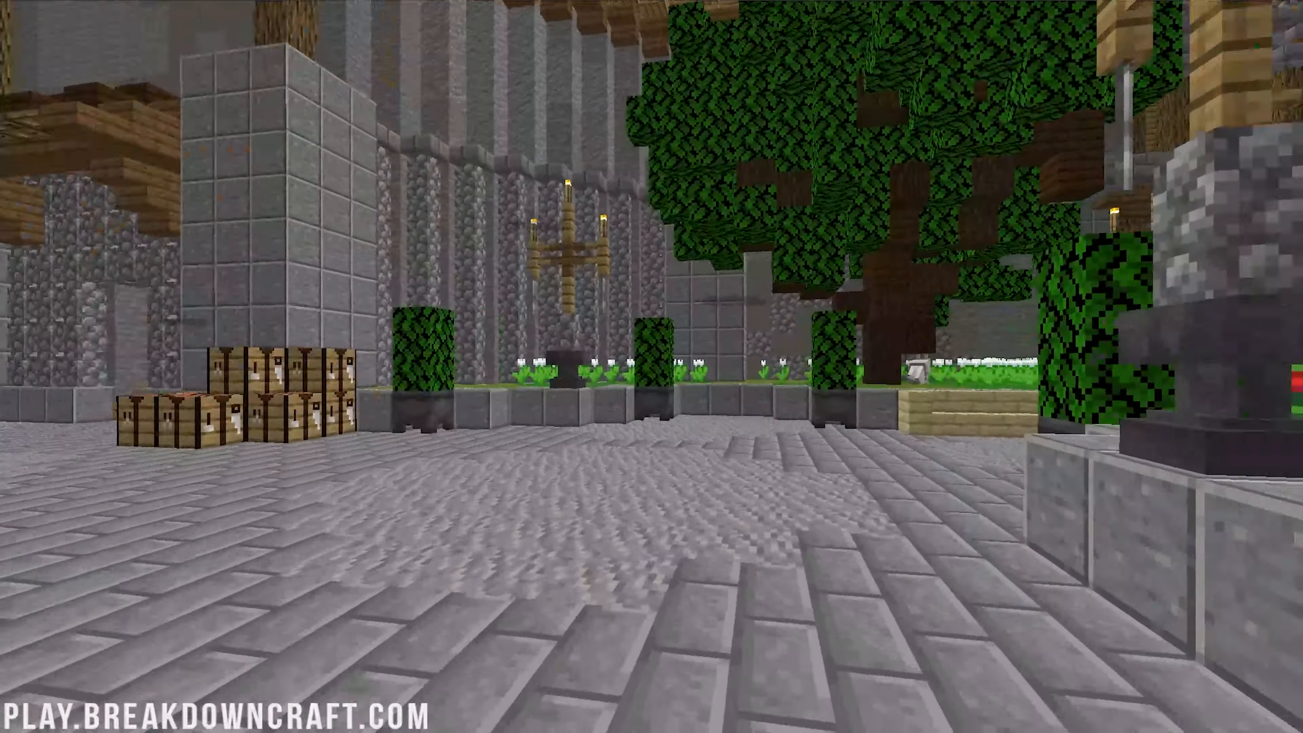